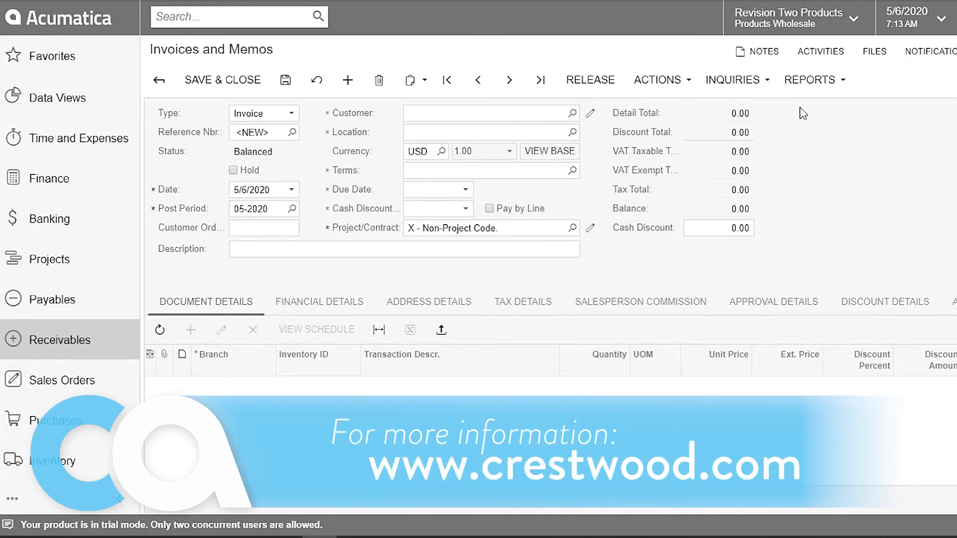
pyautogui.moveTo(288, 500)
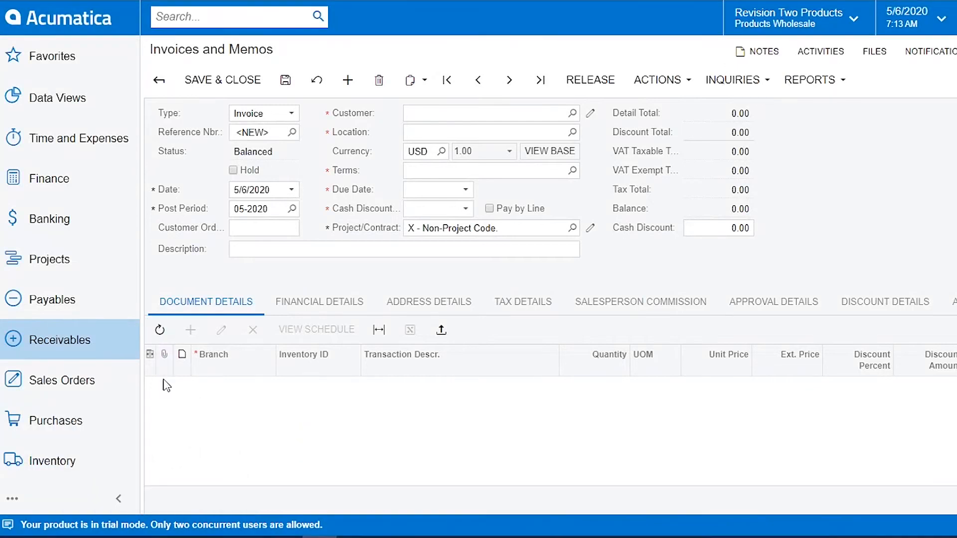
pyautogui.moveTo(325, 419)
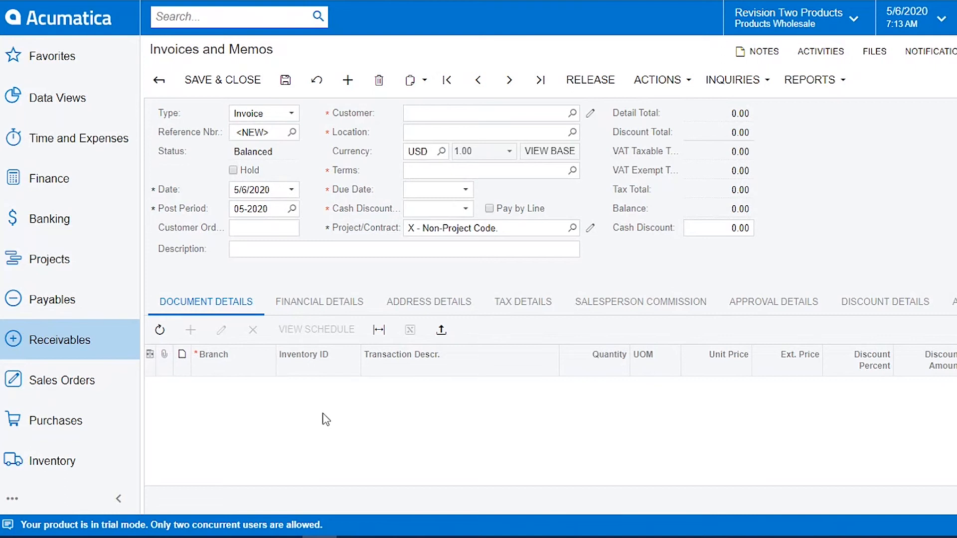
pyautogui.moveTo(526, 379)
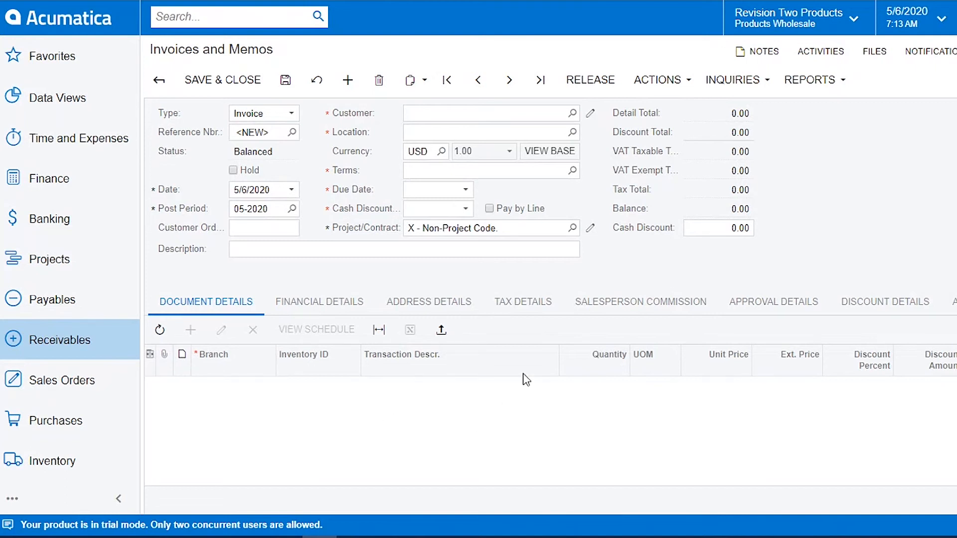
pyautogui.moveTo(292, 146)
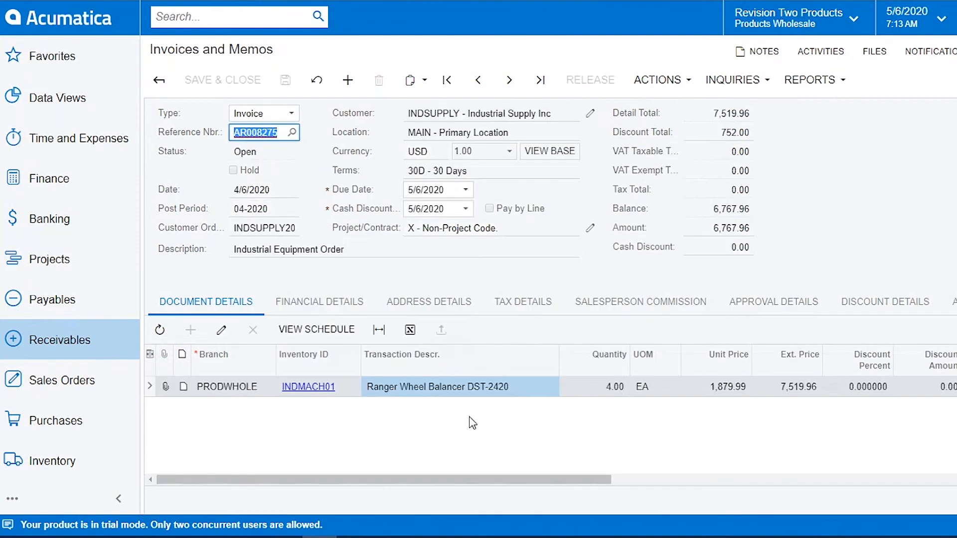
pyautogui.moveTo(848, 141)
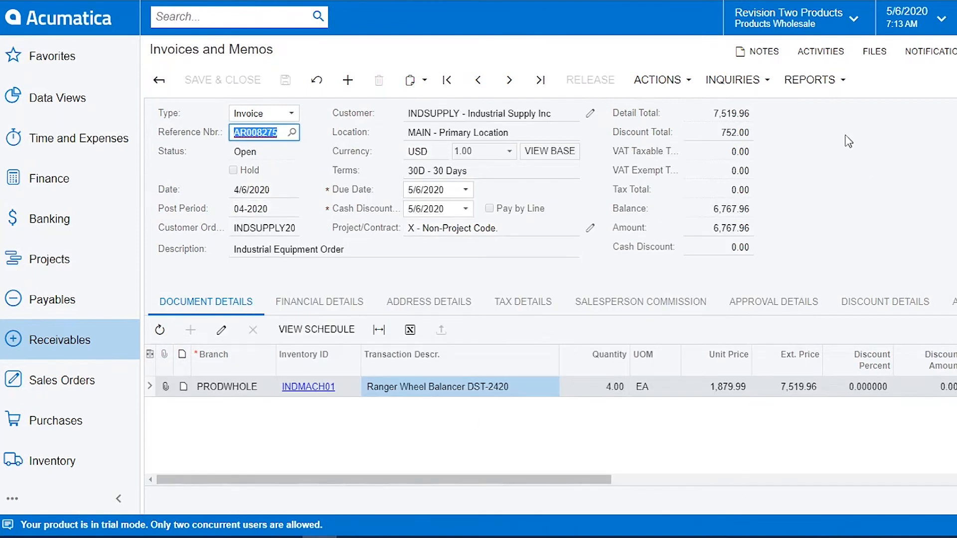
pyautogui.moveTo(329, 405)
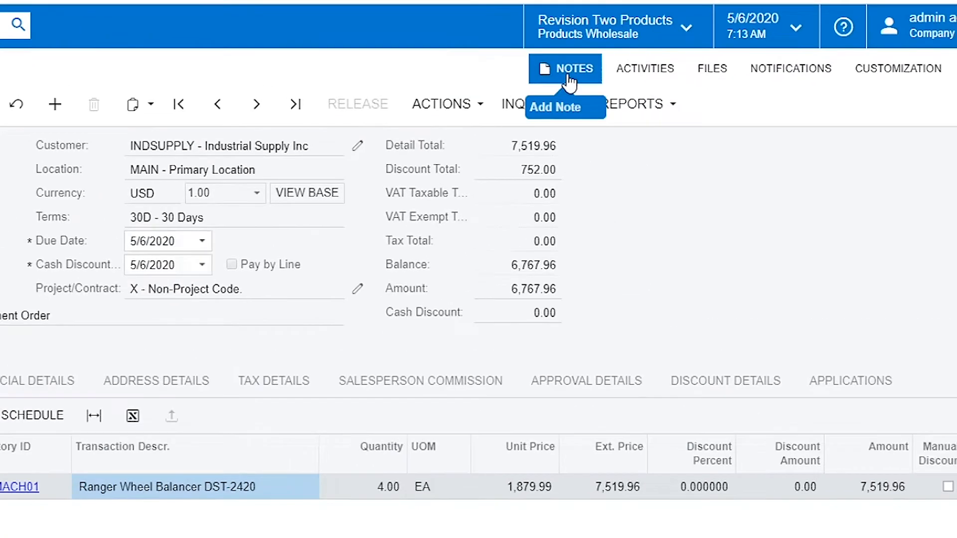
# - Enter 'Test Summary Note' as the record note on Industrial Supply invoice AR008275
pyautogui.click(555, 107)
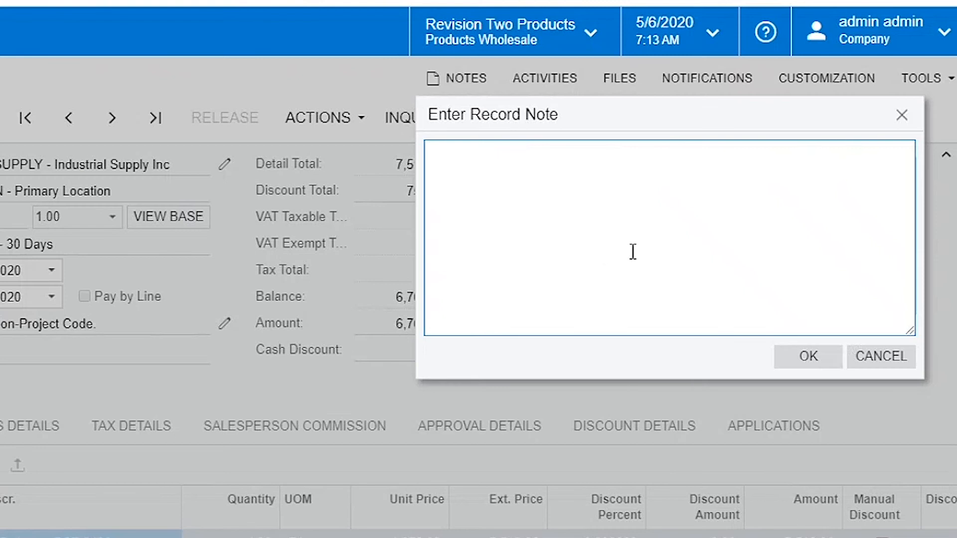
pyautogui.write('Test Summary Note')
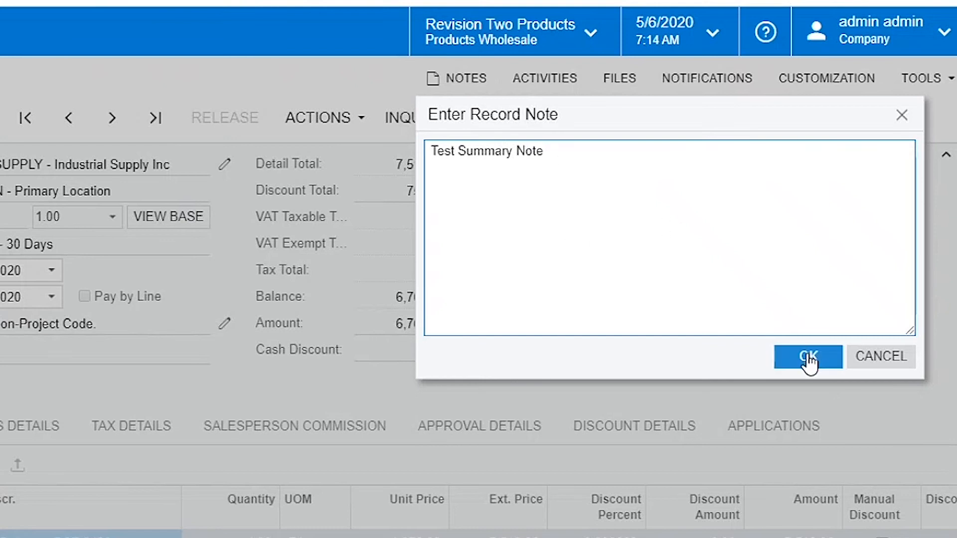
pyautogui.click(806, 356)
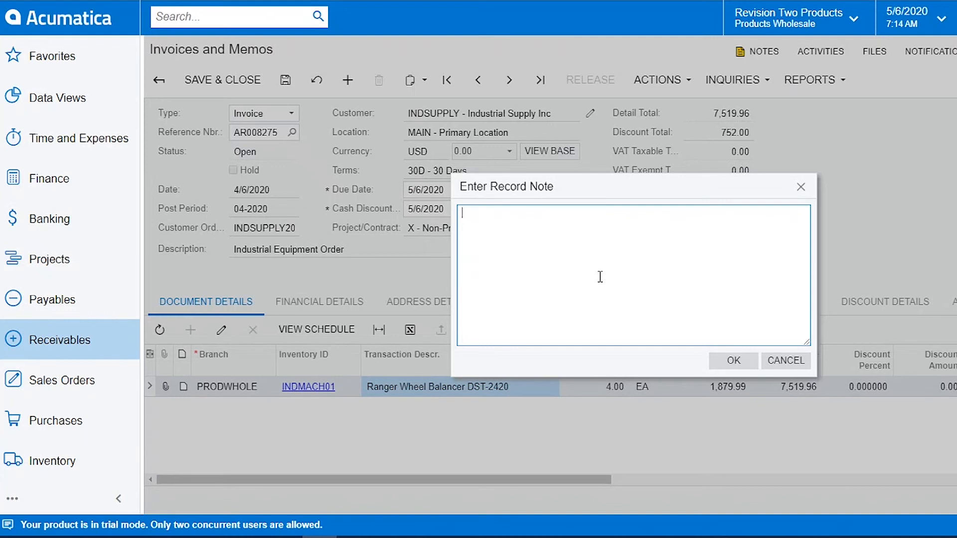
# - Save the note 'Line Level' on the Ranger Wheel Balancer DST-2420 invoice line
pyautogui.write('Line Level')
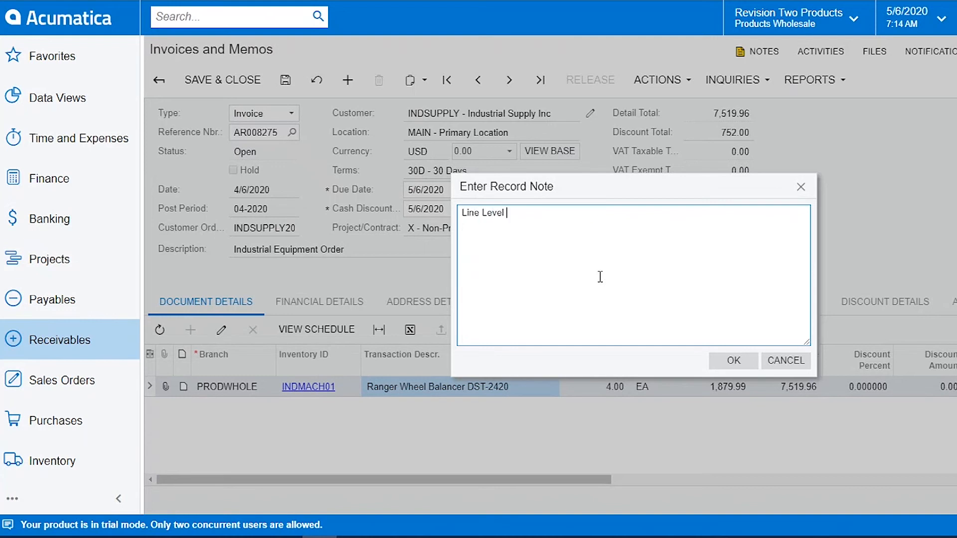
pyautogui.click(732, 360)
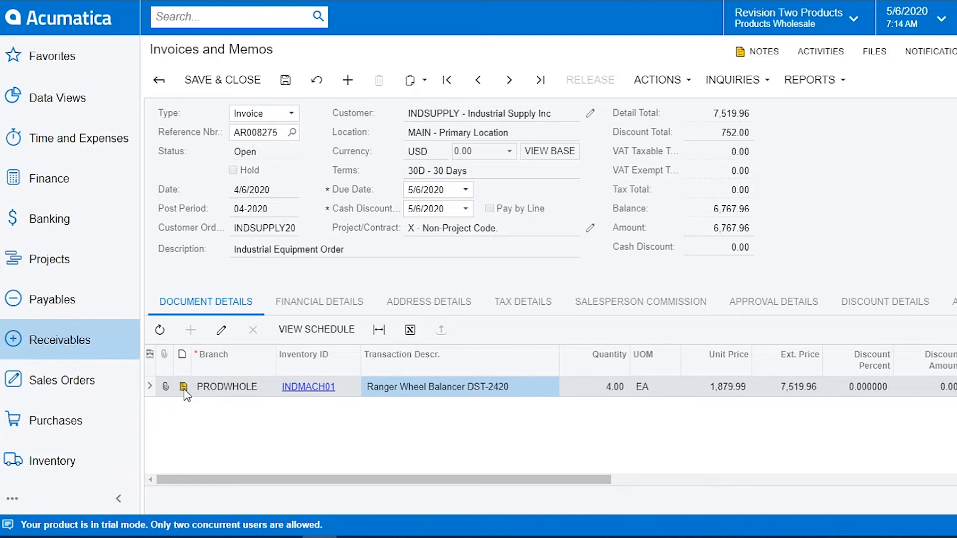
pyautogui.moveTo(840, 191)
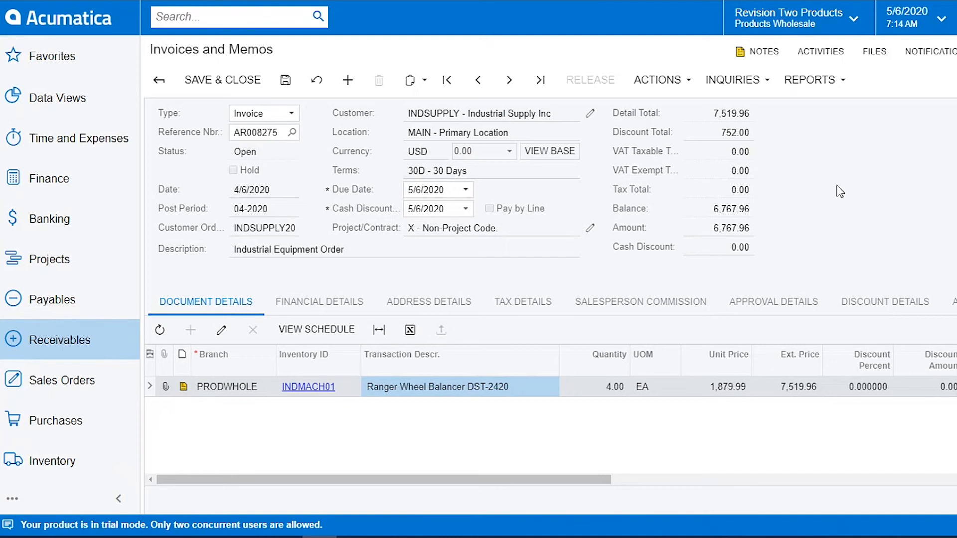
pyautogui.moveTo(299, 275)
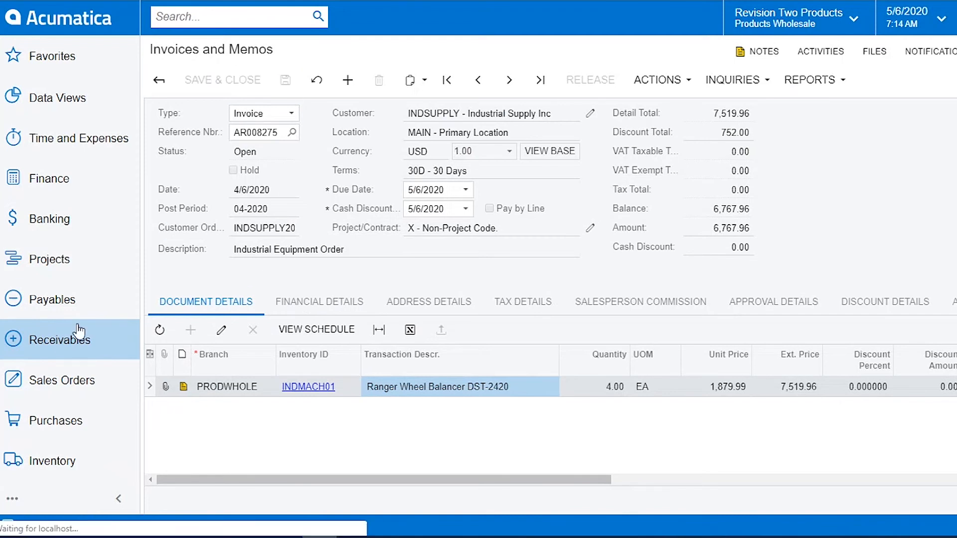
# - Open customer Active Staffing Service and enter the record note 'Customer Note'
pyautogui.click(61, 340)
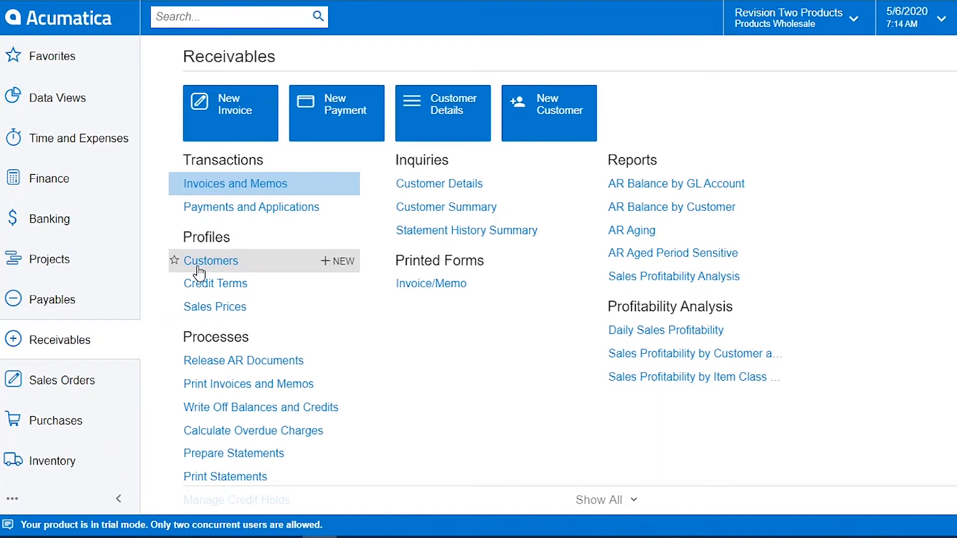
pyautogui.click(211, 261)
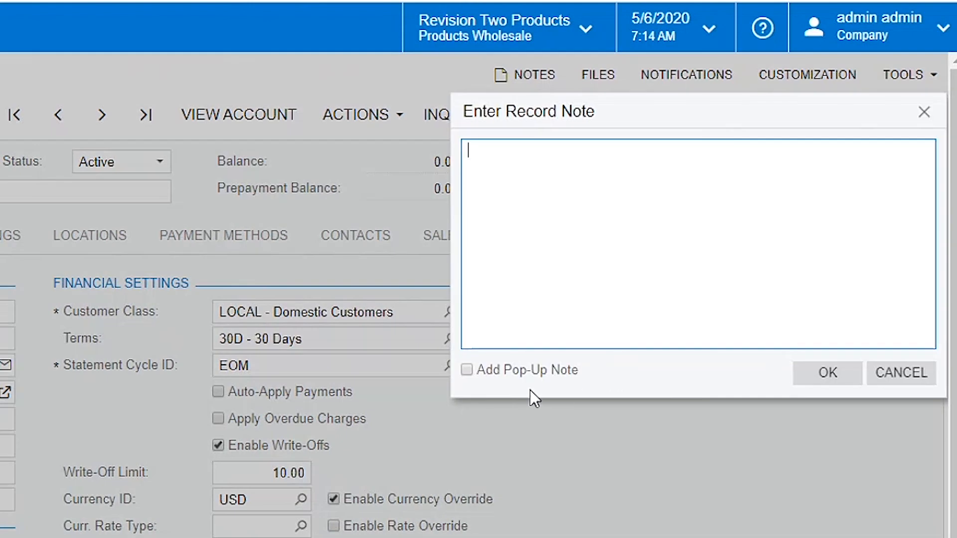
pyautogui.moveTo(568, 386)
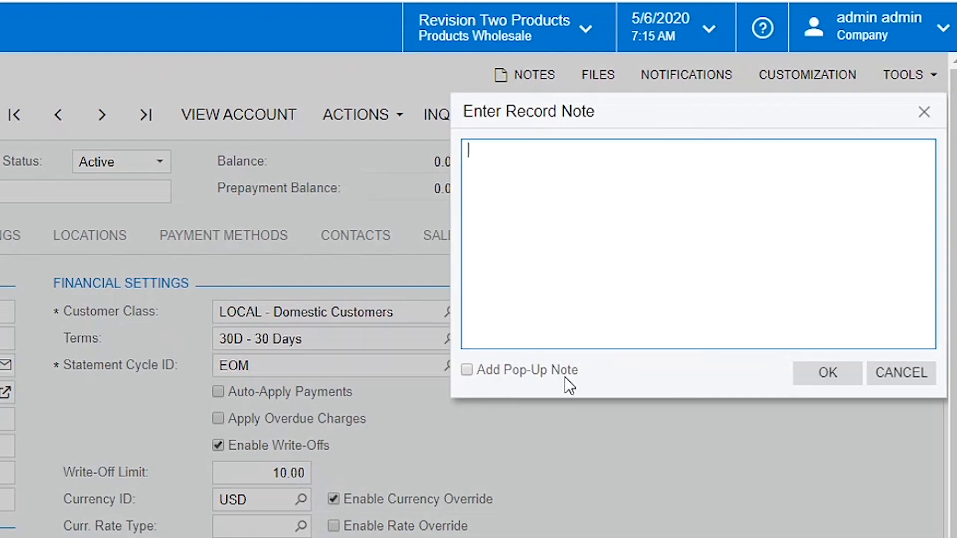
pyautogui.write('Cu')
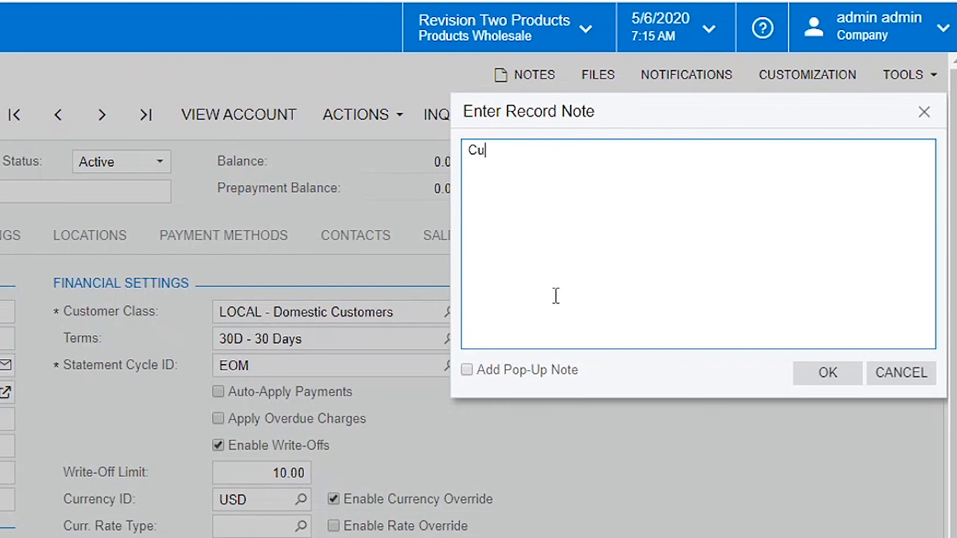
pyautogui.write('stomer Note')
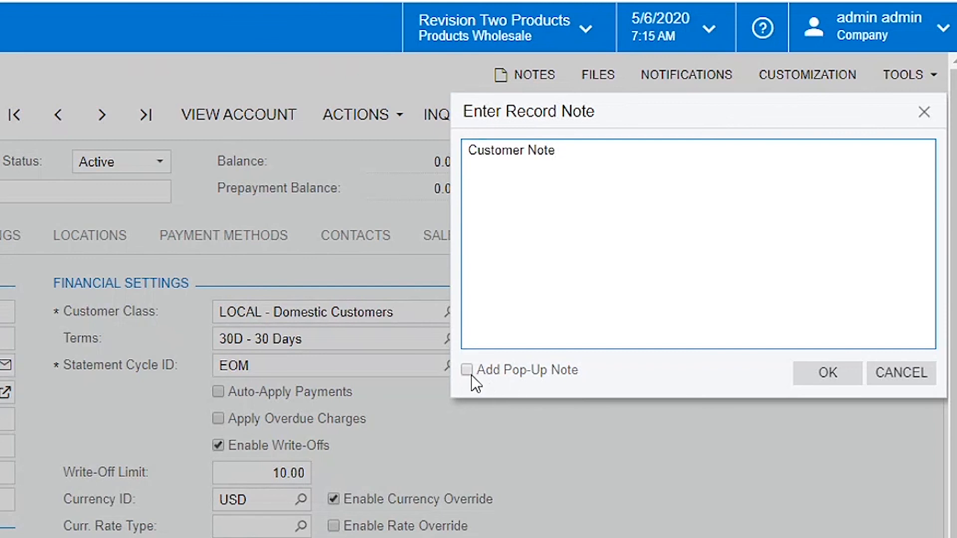
# - Enable a pop-up note reading 'Pop Up Note' and save the customer
pyautogui.click(468, 370)
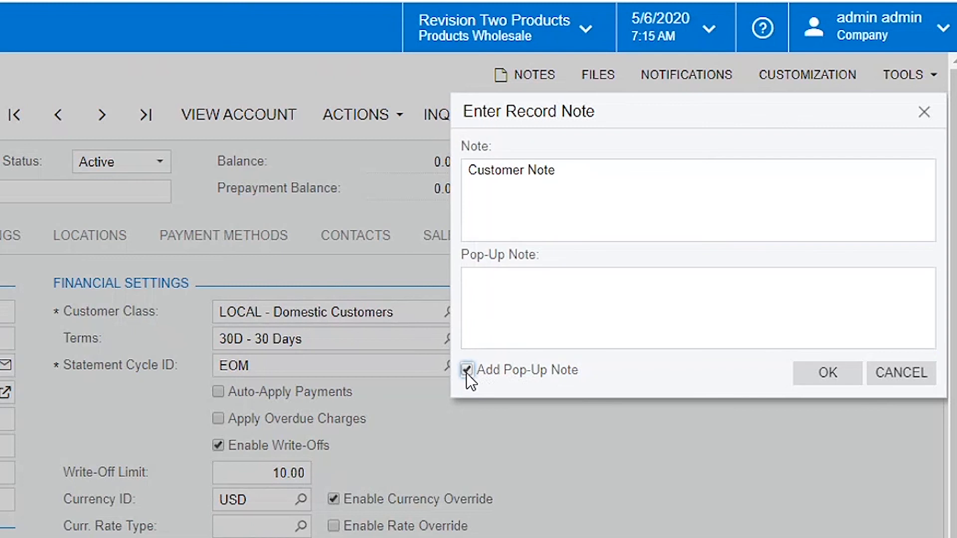
pyautogui.click(696, 308)
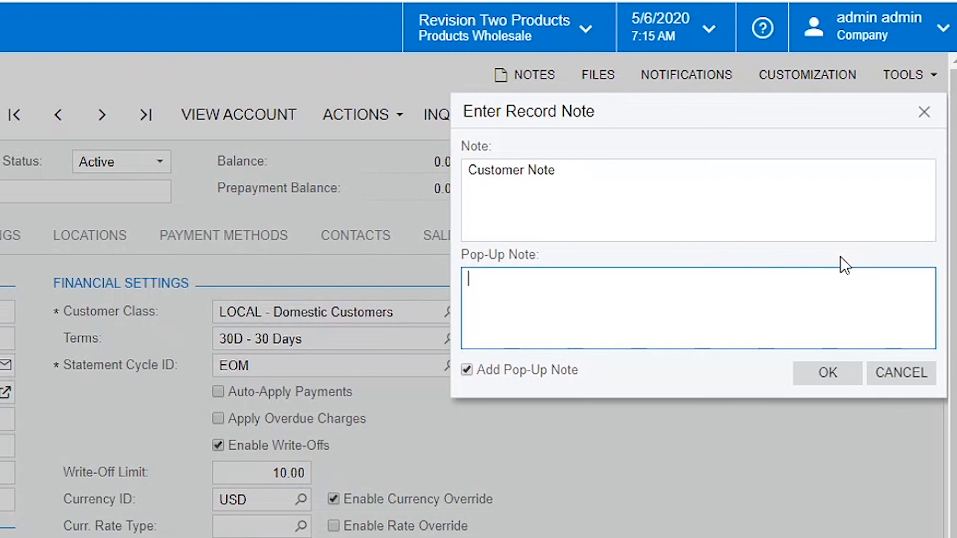
pyautogui.write('Pop Up')
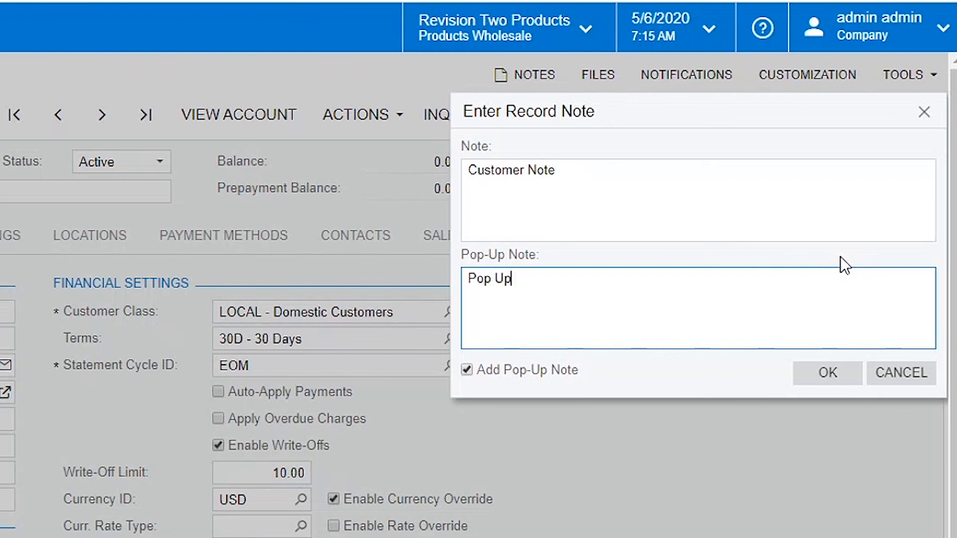
pyautogui.write('Note')
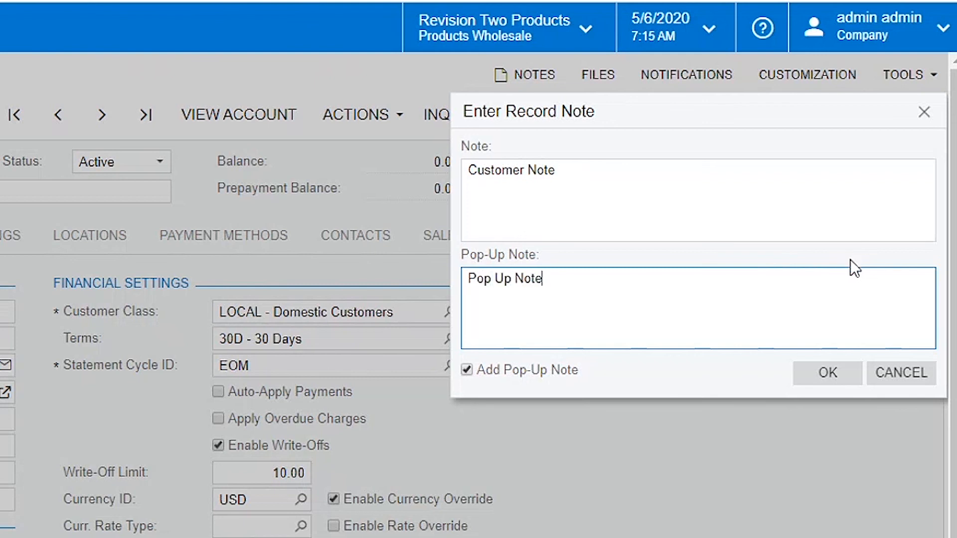
pyautogui.click(827, 373)
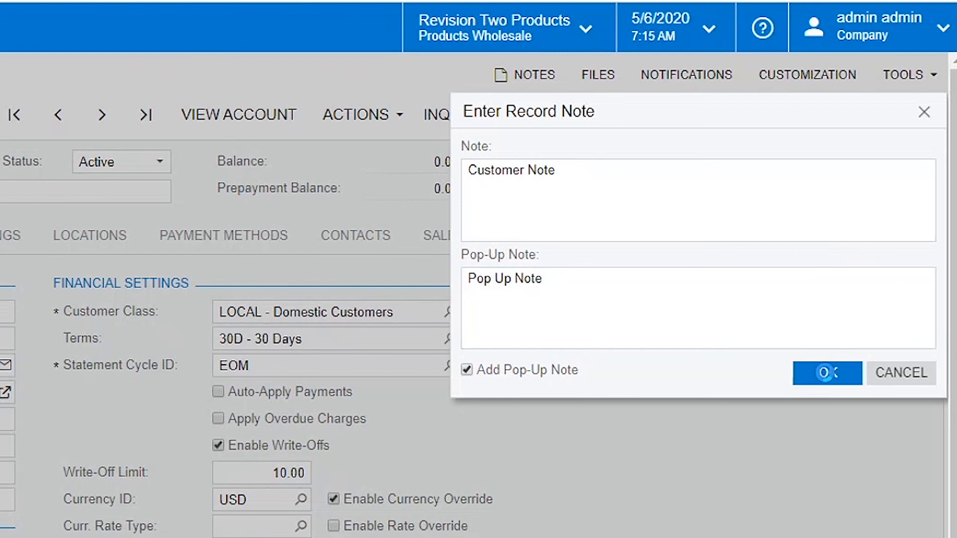
pyautogui.click(826, 372)
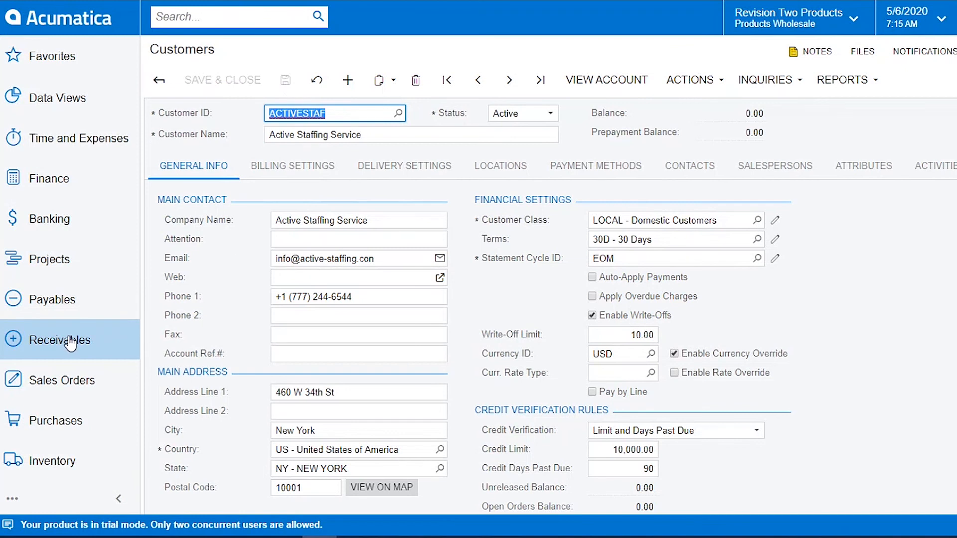
# - Create a new invoice for customer ACTIVESTAF and dismiss its 'Pop Up Note' message
pyautogui.click(60, 339)
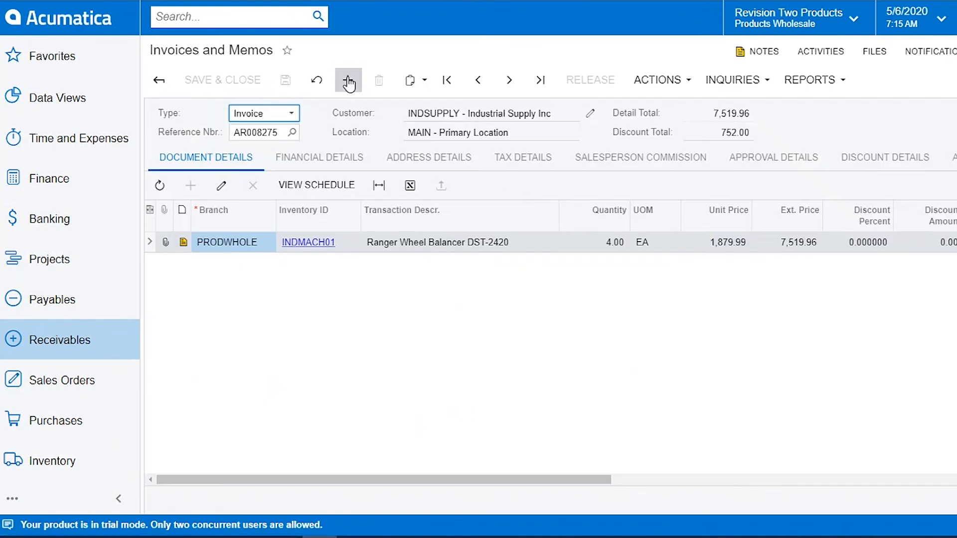
pyautogui.click(348, 80)
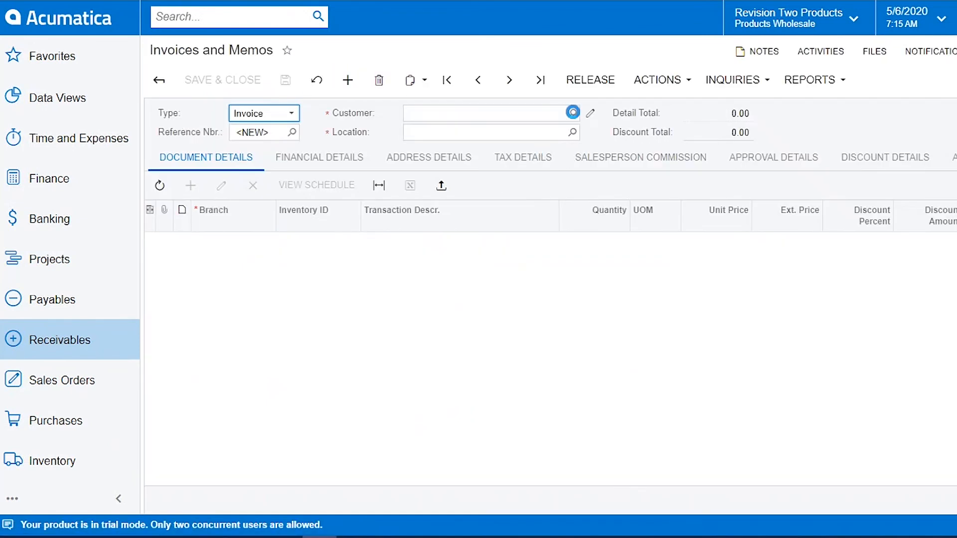
pyautogui.click(571, 112)
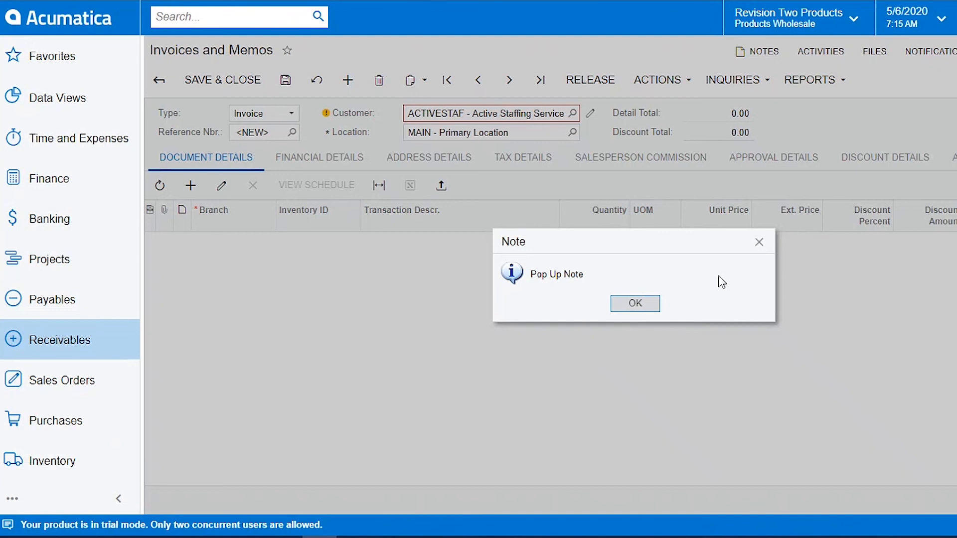
pyautogui.moveTo(701, 279)
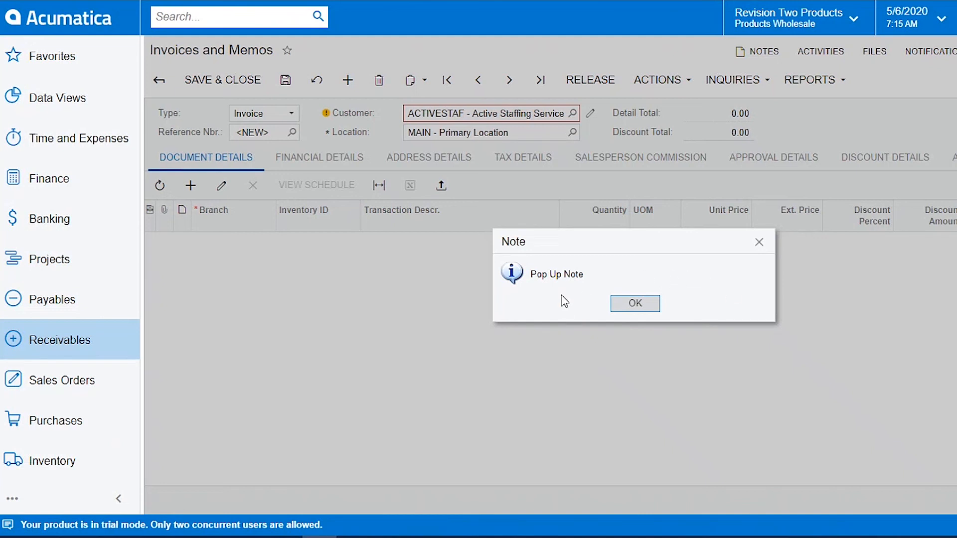
pyautogui.moveTo(549, 304)
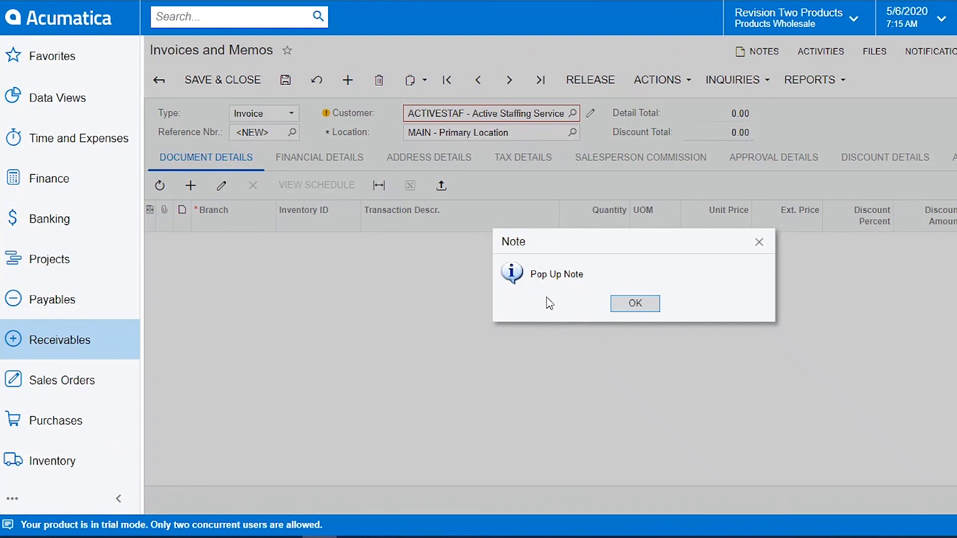
pyautogui.moveTo(561, 299)
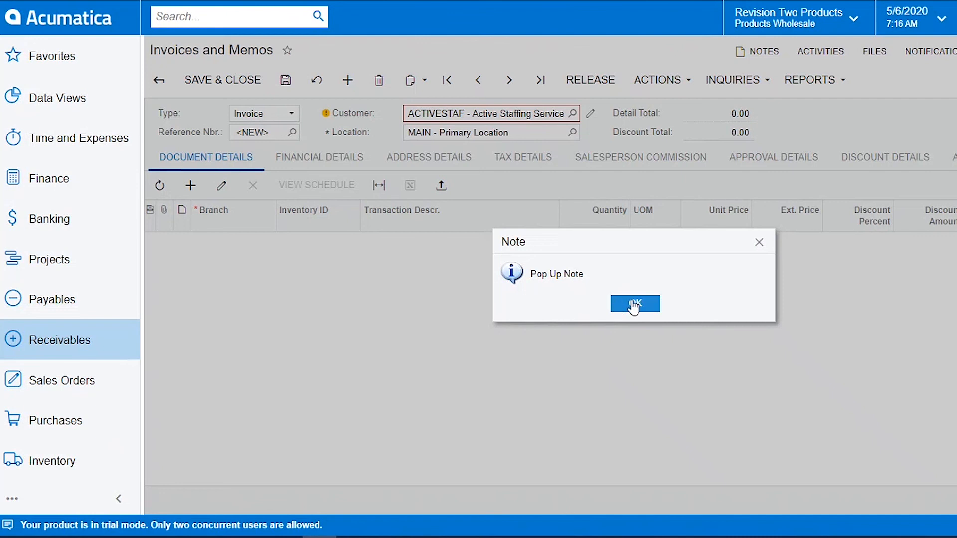
pyautogui.click(634, 304)
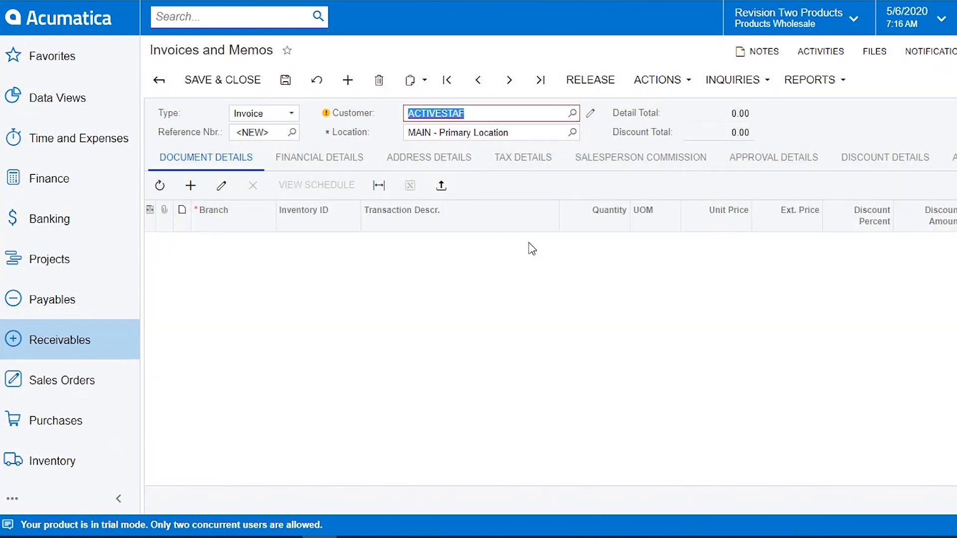